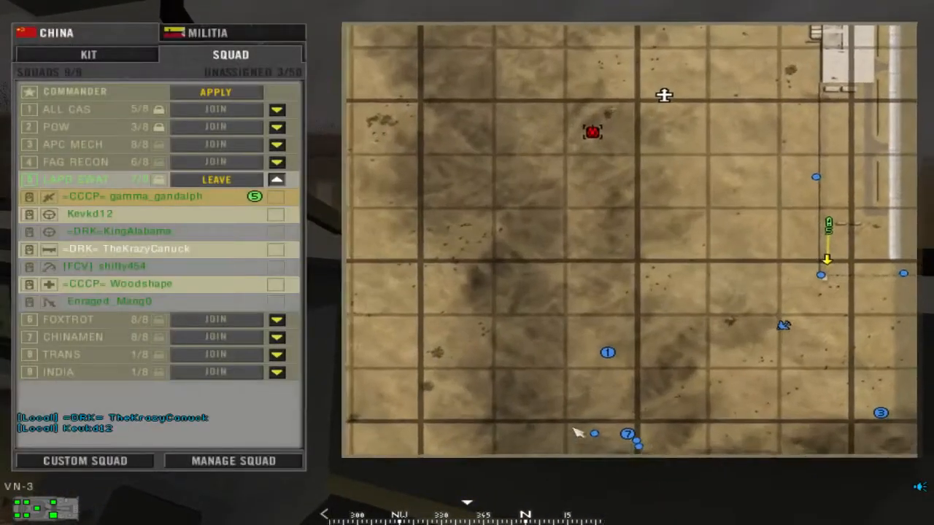
Step: Right-click on the map/squad screen to dismiss it and return to the match
right_click(565, 142)
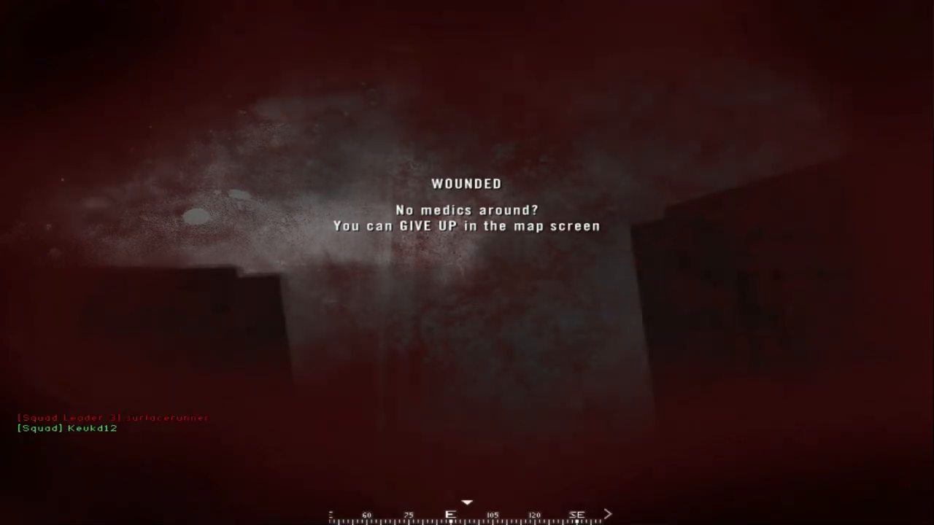
Step: Open the map screen with M and switch the left panel to the squad roster
key("m")
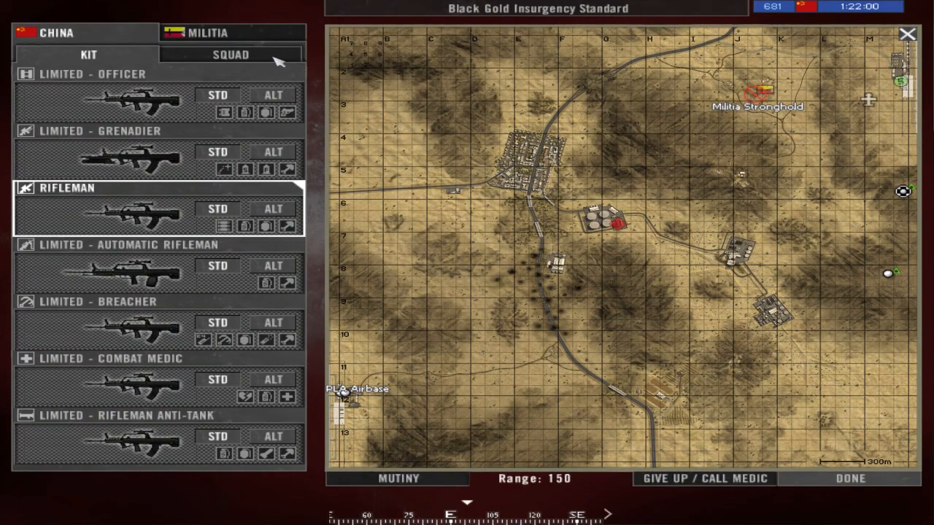
left_click(230, 55)
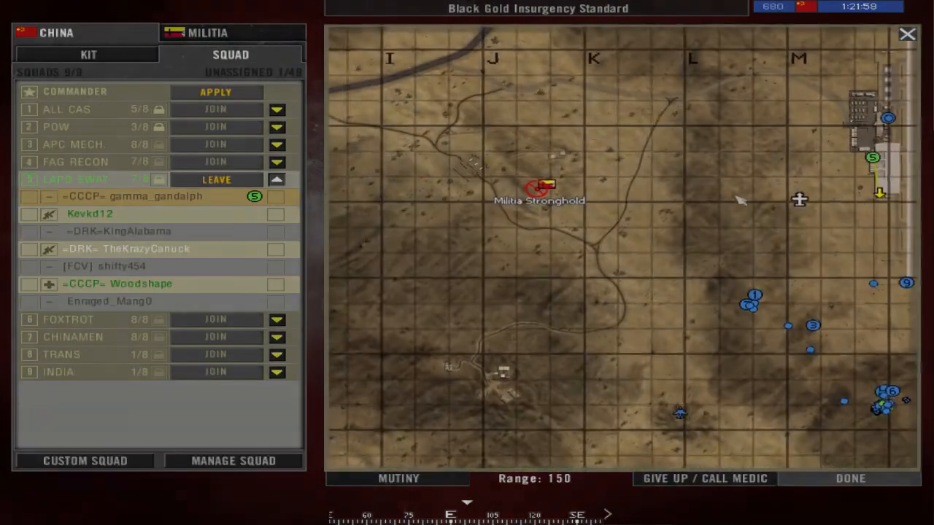